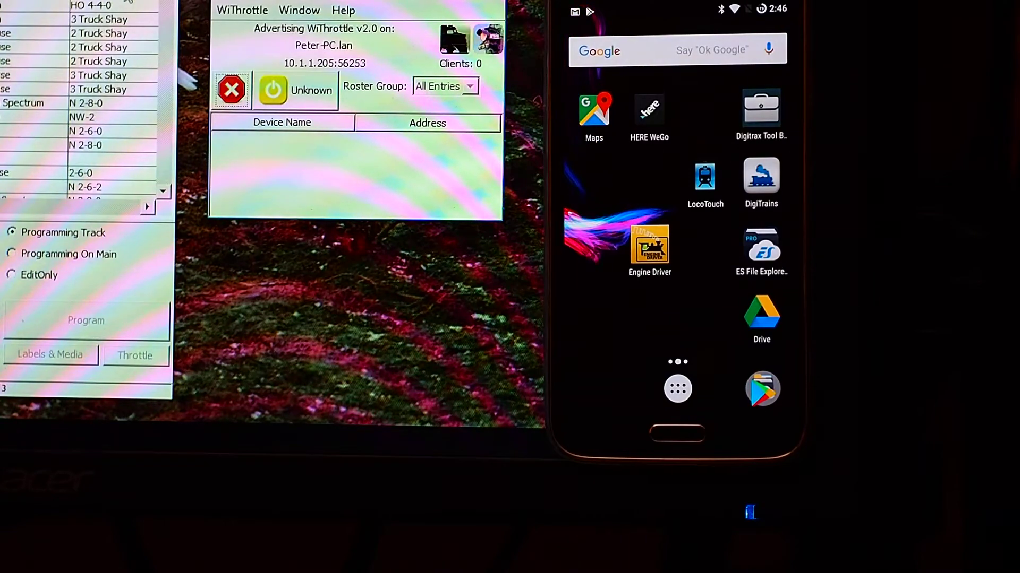
- Launch Engine Driver from the home screen and connect it to the JMRI WiThrottle server
click(648, 245)
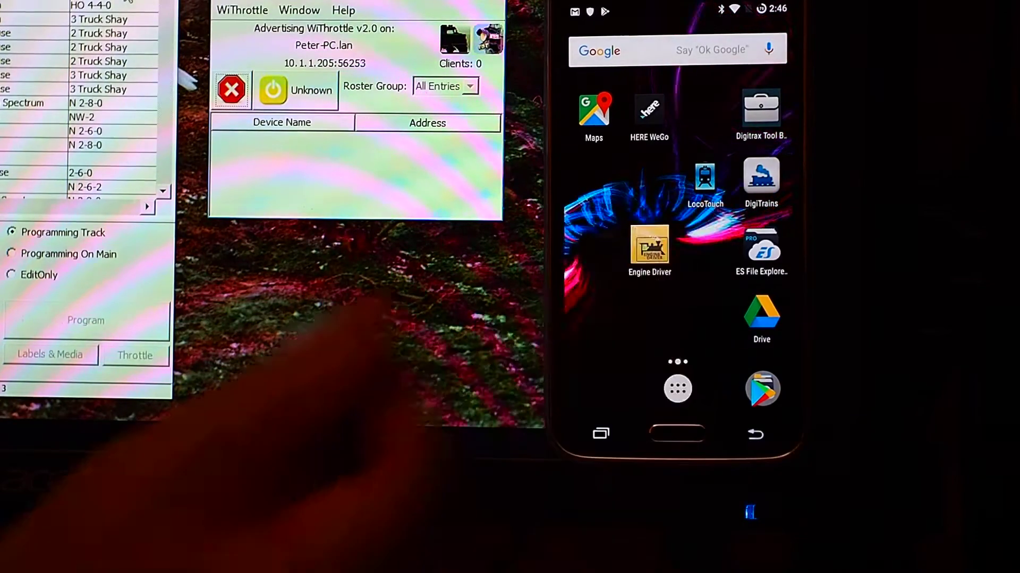
click(649, 251)
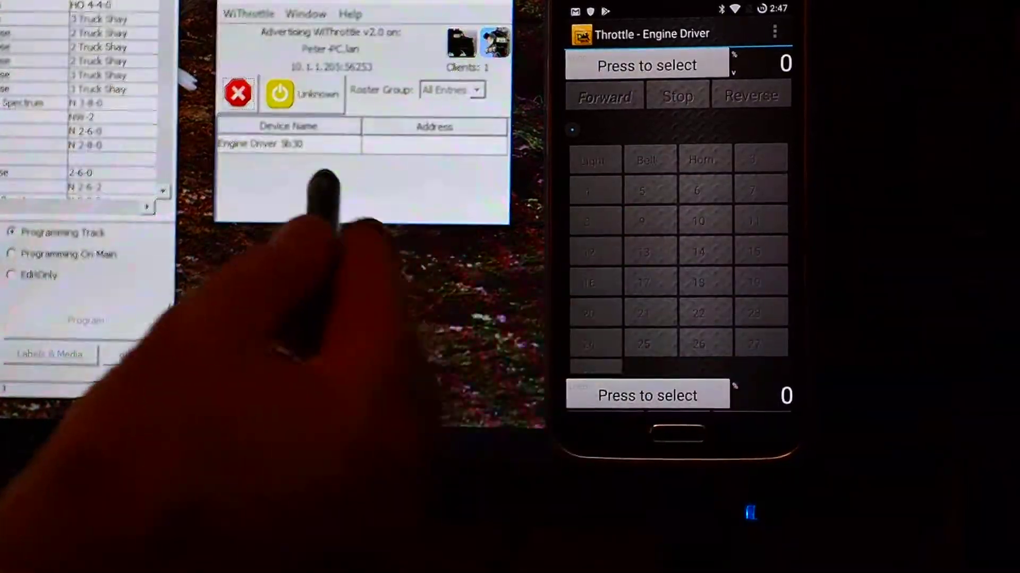
- View Preferences > Throttle Name from the menu, then reach the Select Loco roster list
click(774, 33)
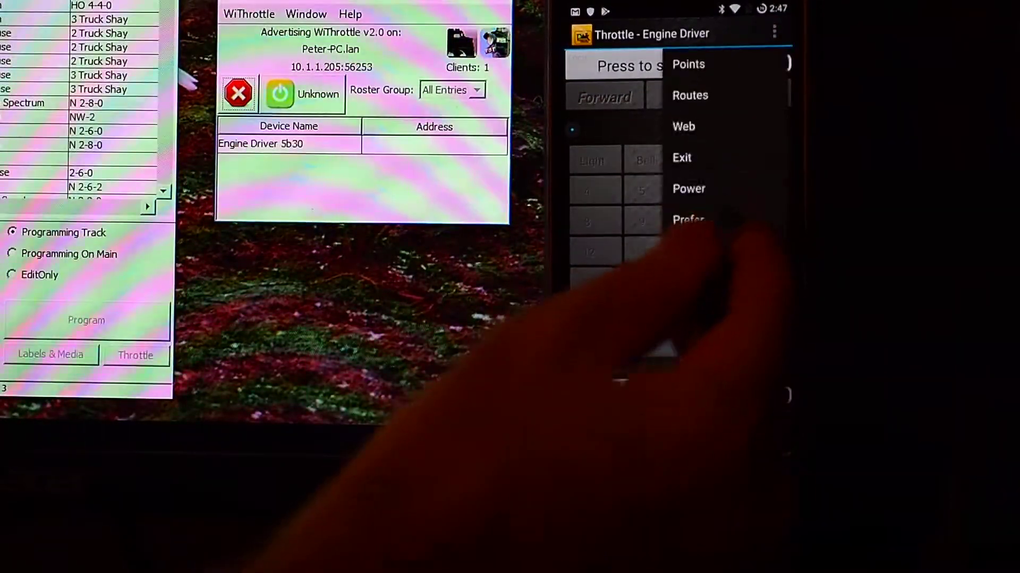
click(688, 219)
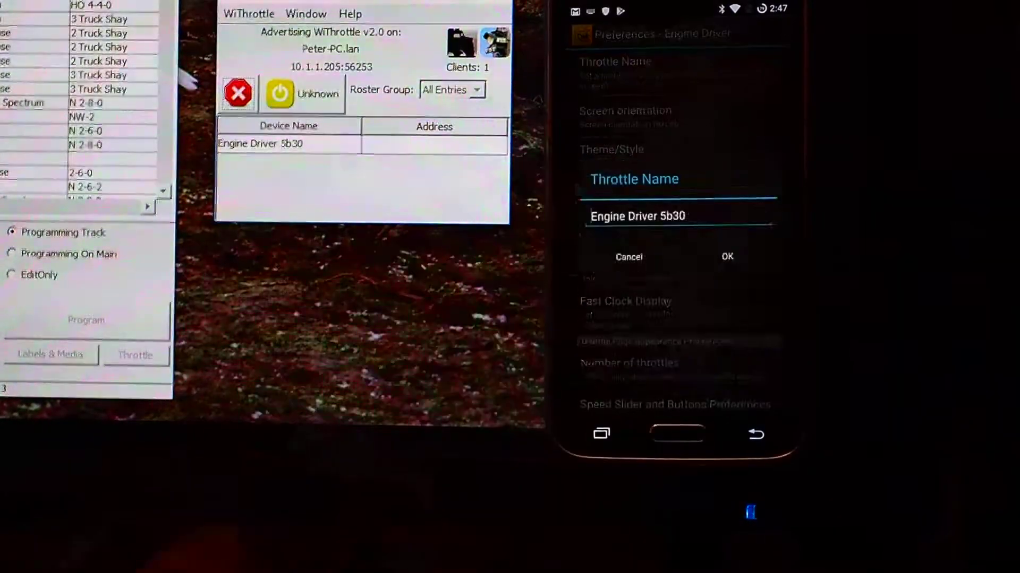
click(677, 215)
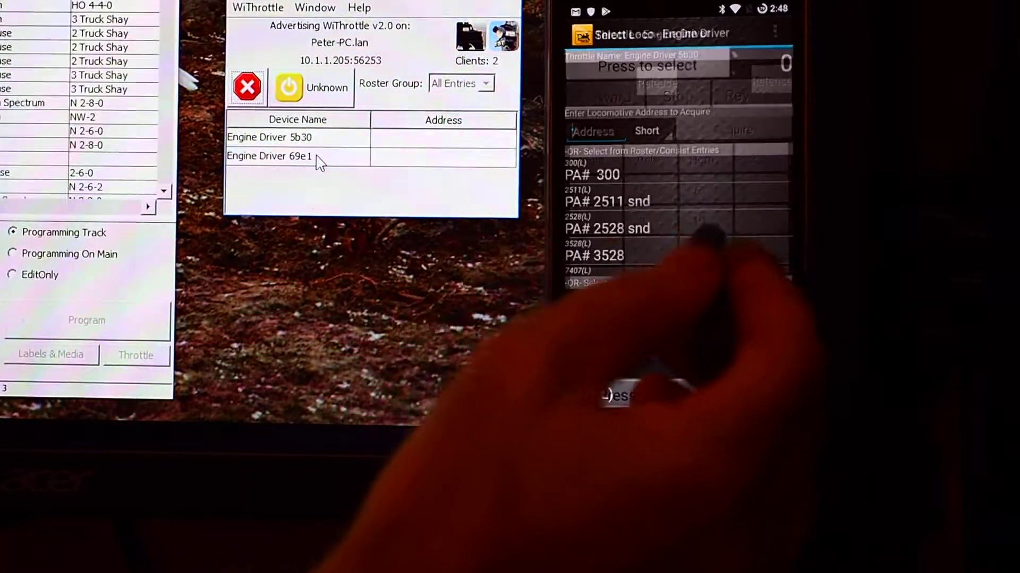
- Acquire the PA# 2511 snd + PA# 2528 snd roster consist on the throttle
click(607, 202)
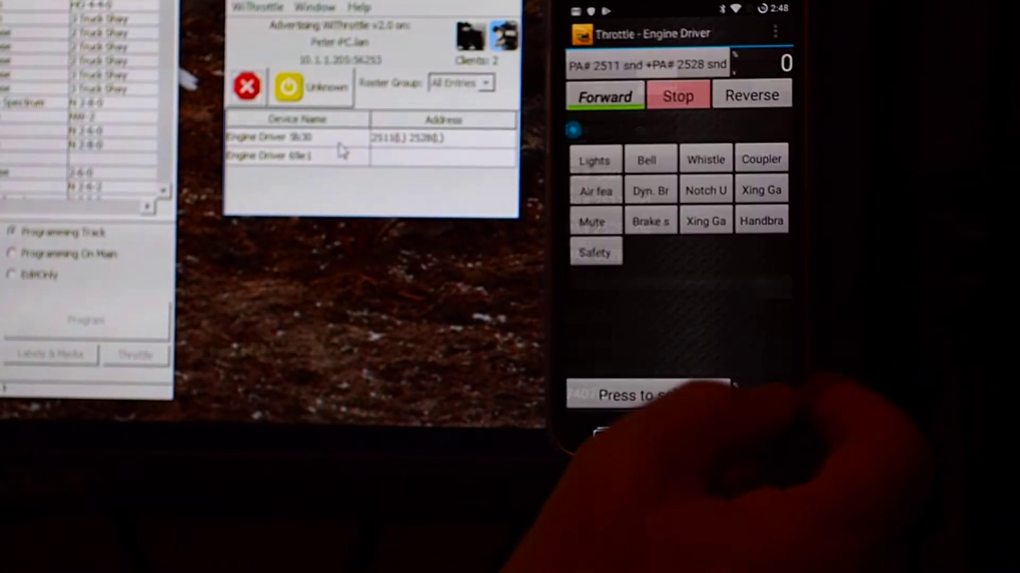
- Rename the throttle to 'Peter Akers' in Preferences, exit, and relaunch Engine Driver
click(774, 33)
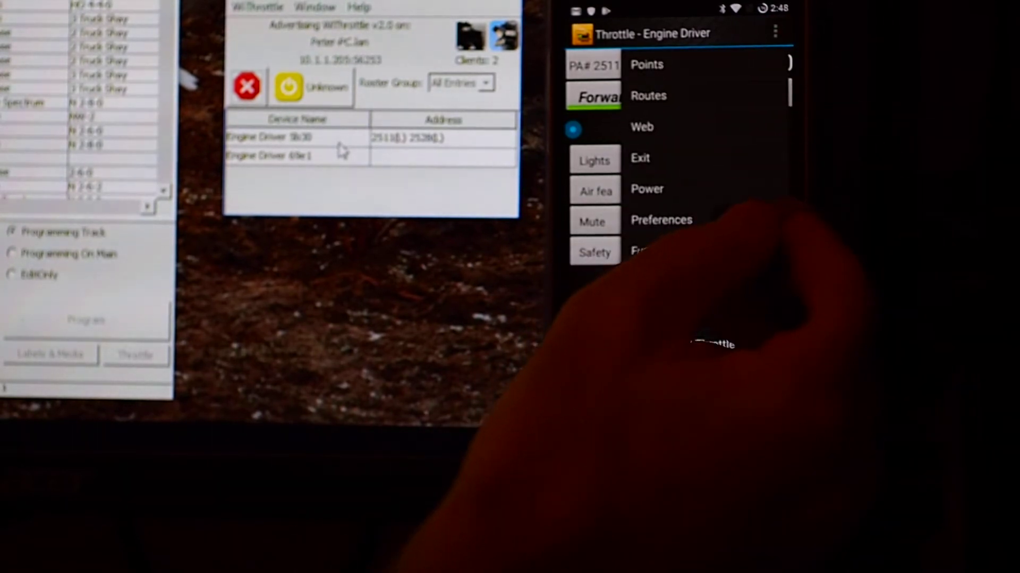
click(662, 220)
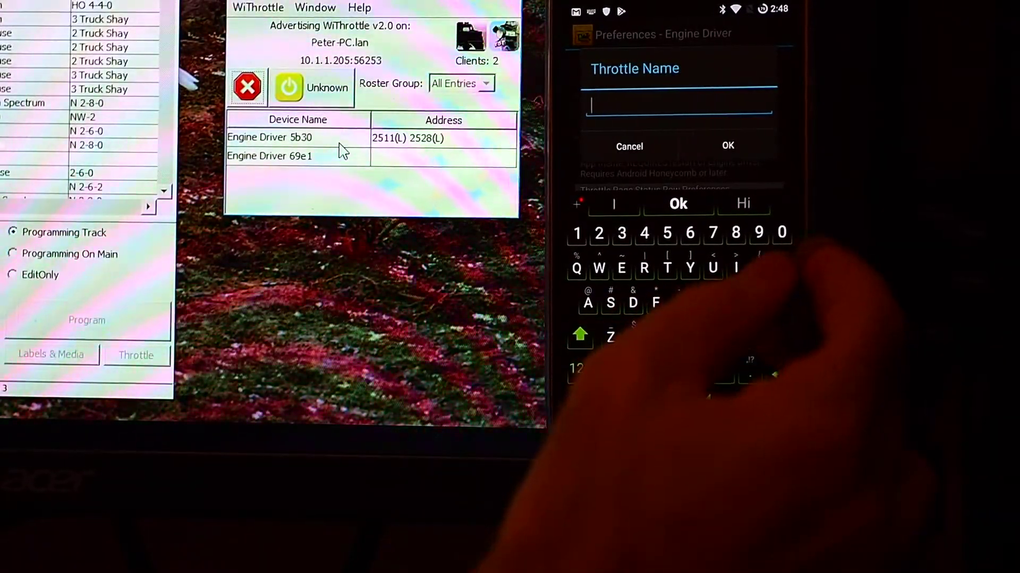
text(Peter)
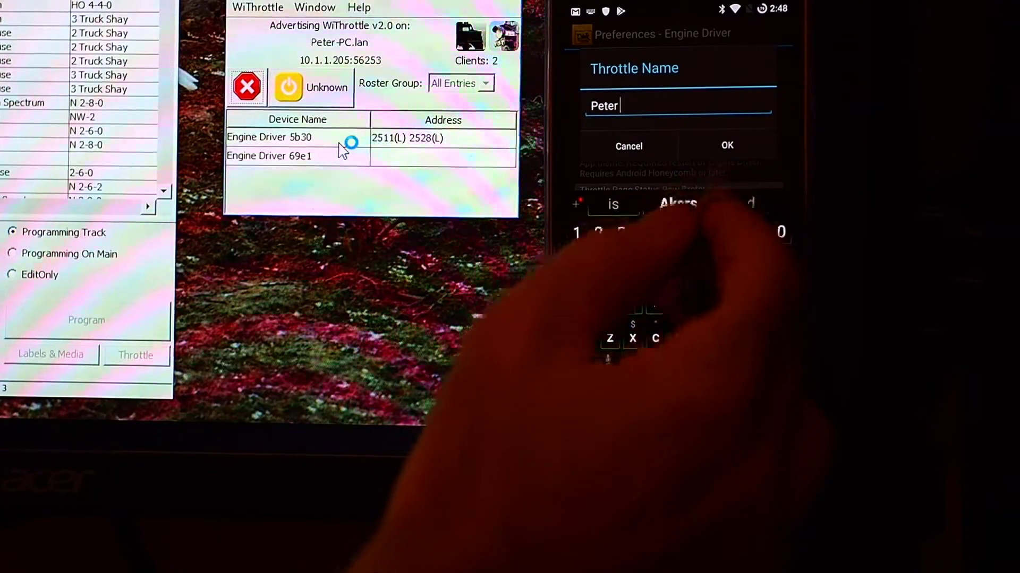
text(Akers)
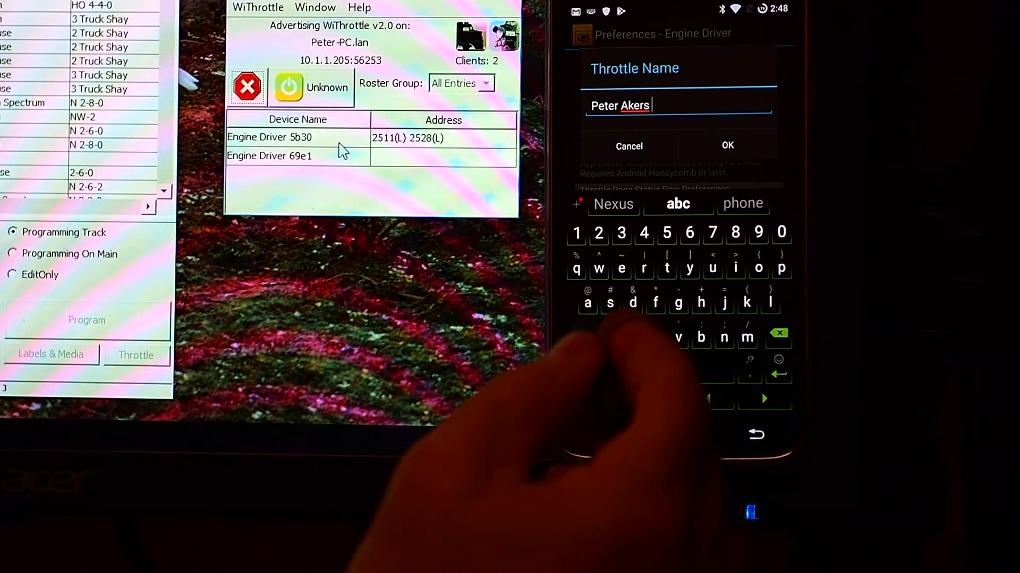
text(S)
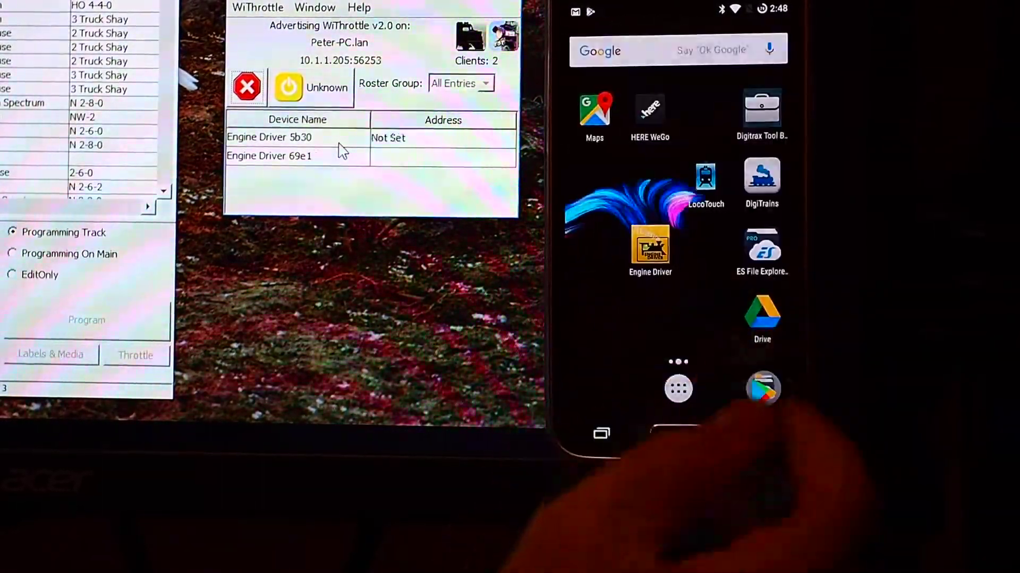
click(650, 254)
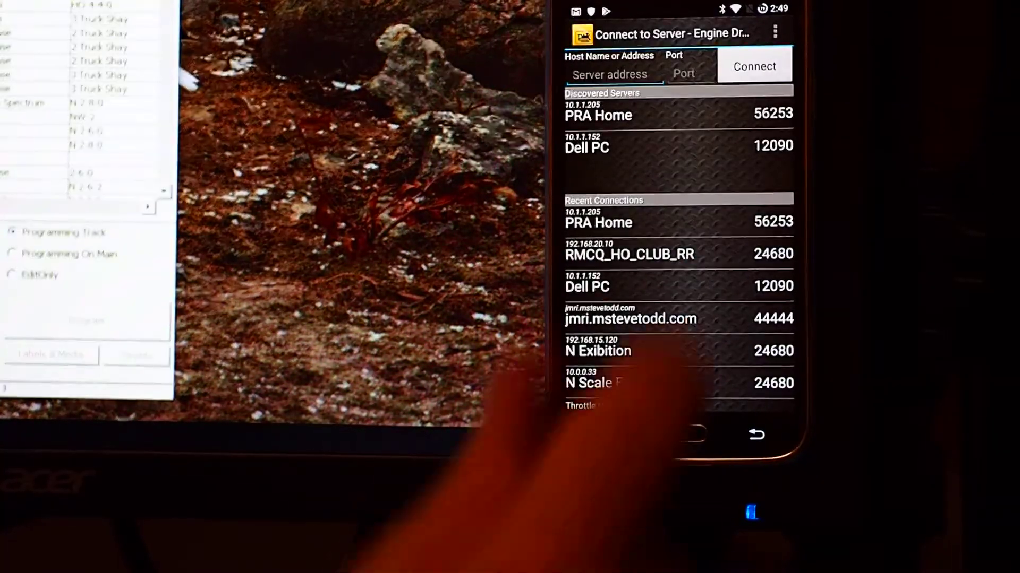
- Reconnect to the PRA Home discovered server, reaching an empty throttle screen
click(596, 383)
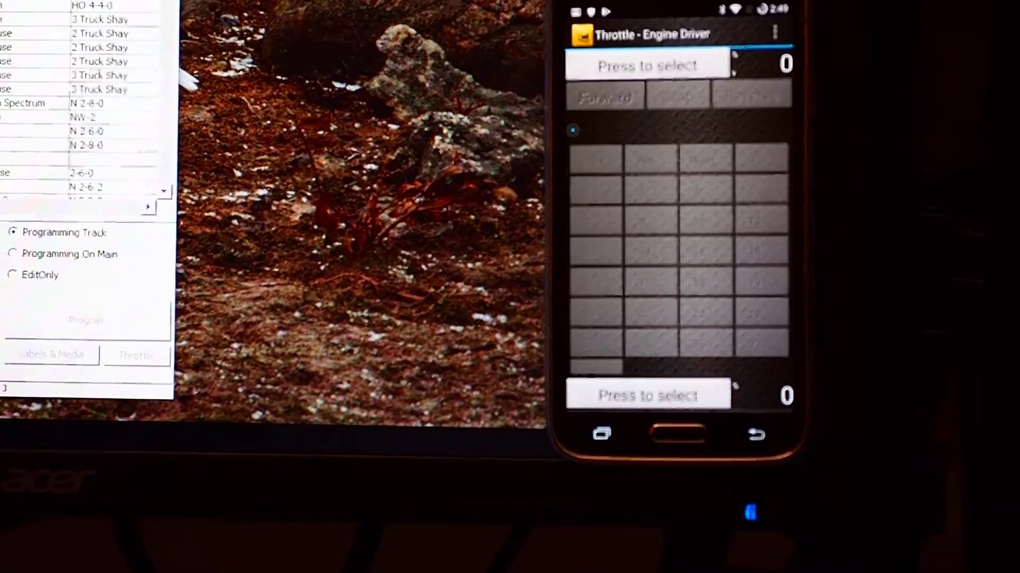